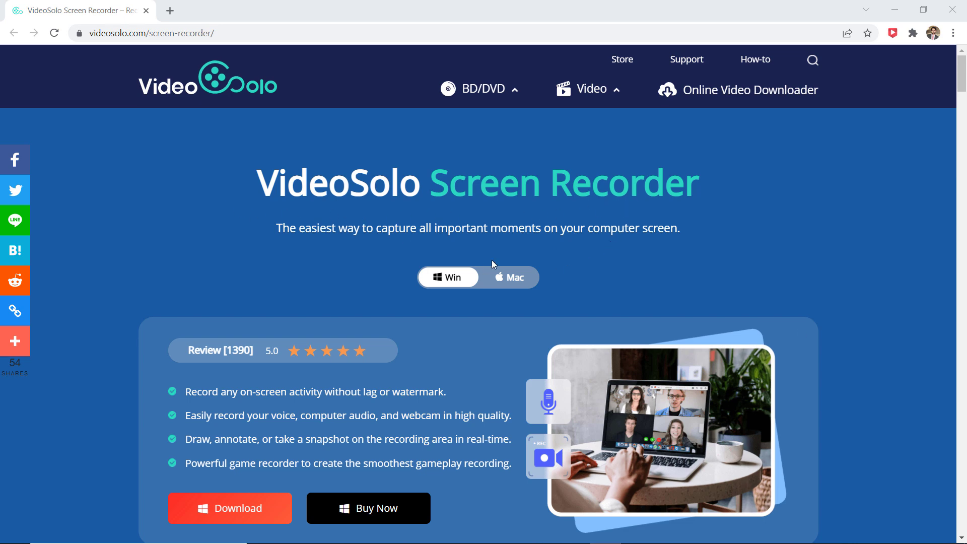
{"action": "mouse_move", "coordinate": [516, 308]}
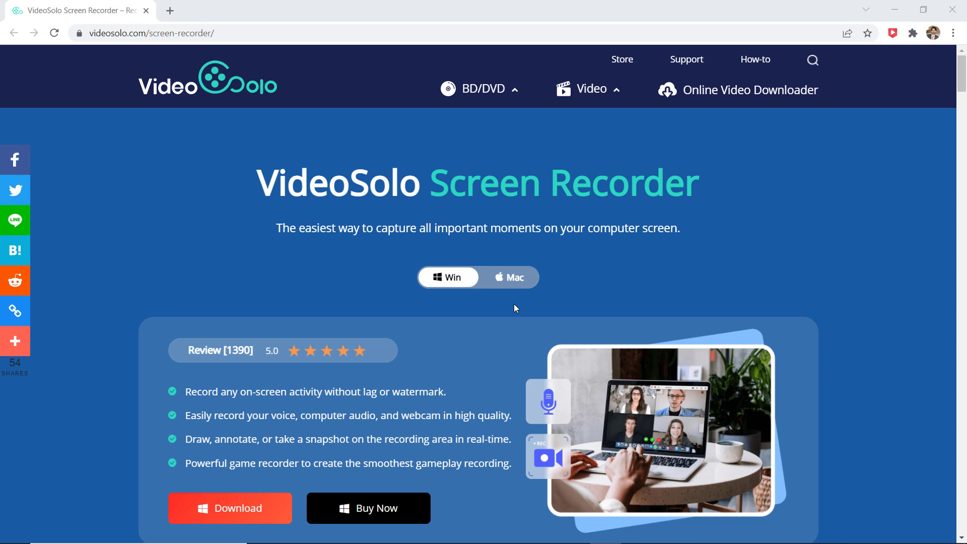
{"action": "mouse_move", "coordinate": [356, 403]}
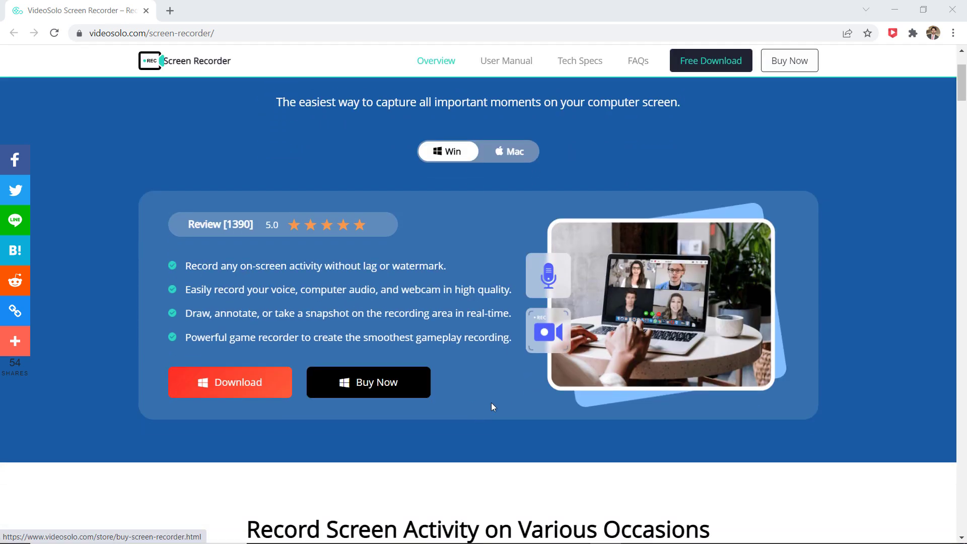
Download the Windows version of VideoSolo Screen Recorder from the VideoSolo website.
{"action": "scroll", "scroll_direction": "down", "scroll_amount": 3}
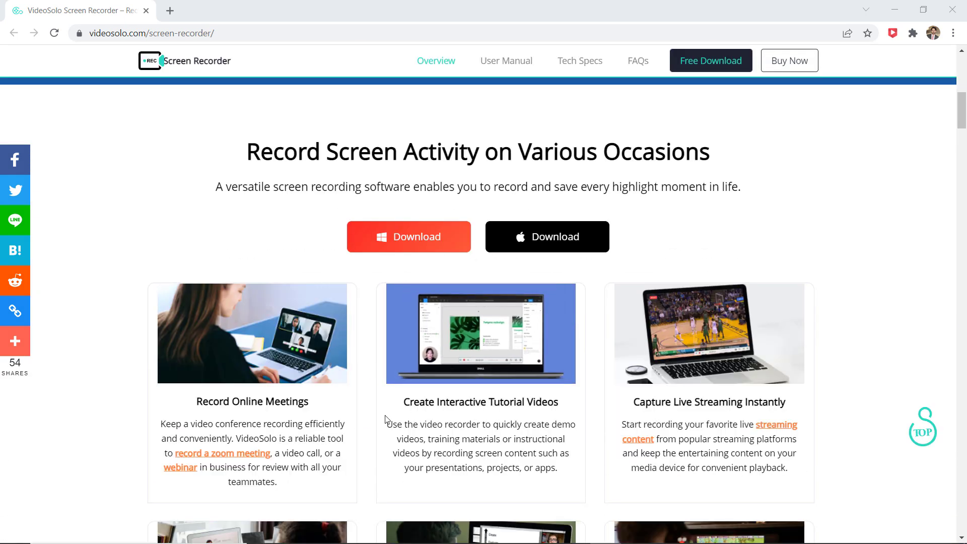
{"action": "scroll", "scroll_direction": "down", "scroll_amount": 3}
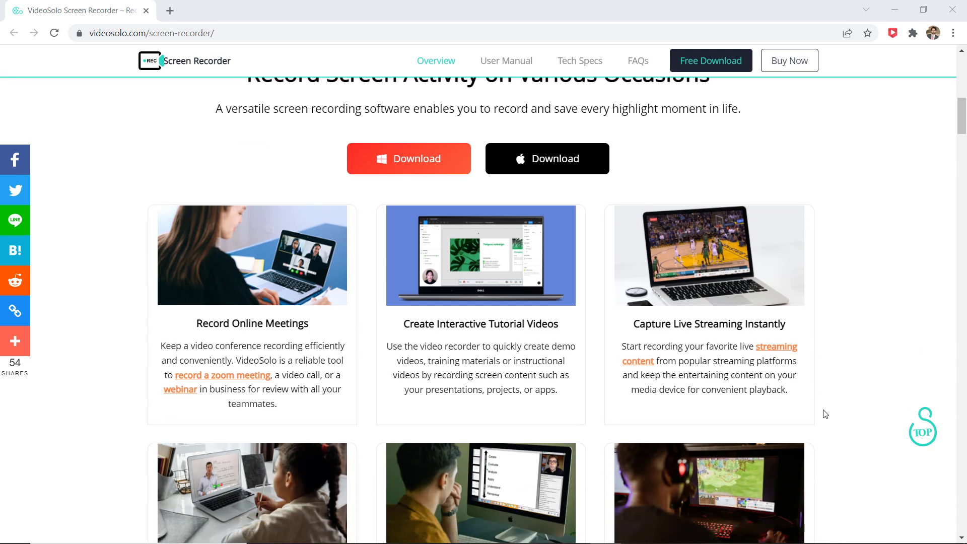
{"action": "scroll", "scroll_direction": "down", "scroll_amount": 3}
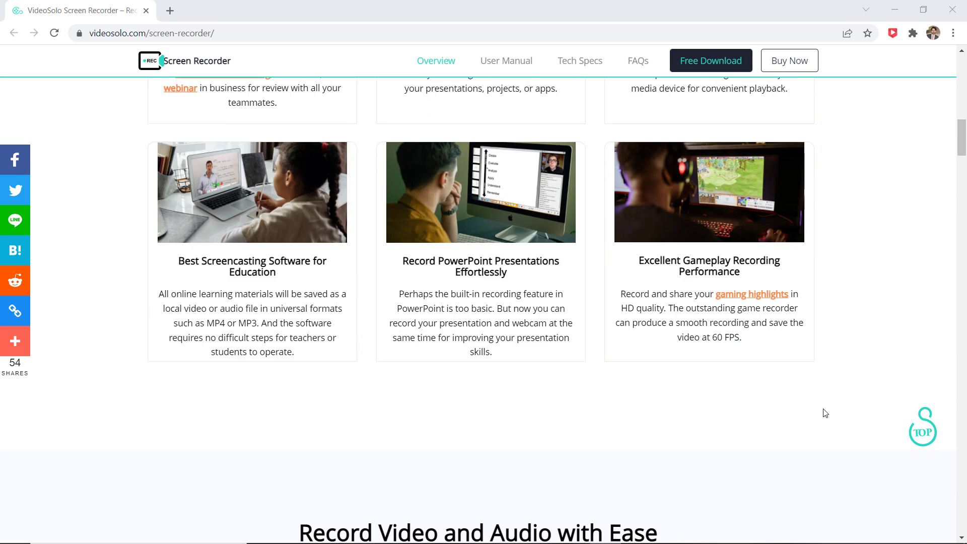
{"action": "scroll", "scroll_direction": "down", "scroll_amount": 3}
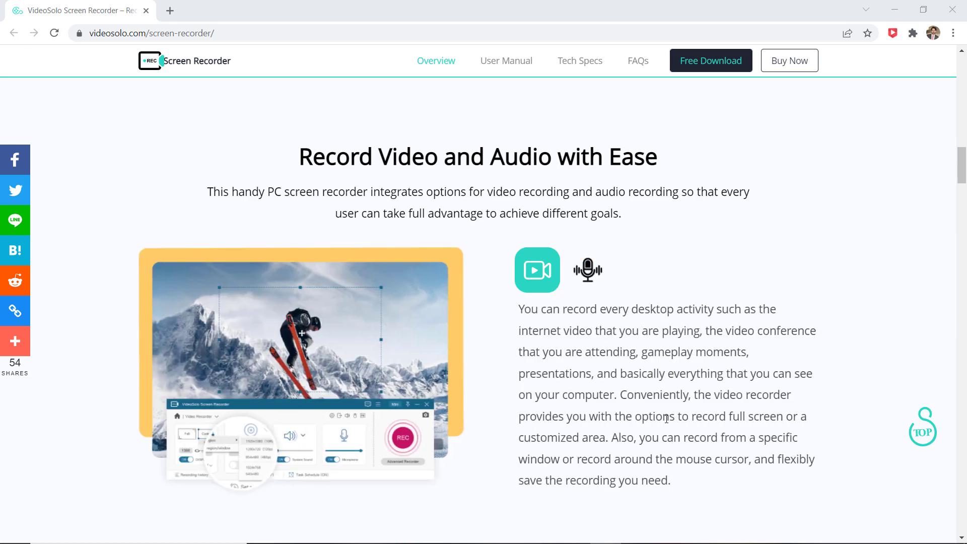
{"action": "scroll", "scroll_direction": "down", "scroll_amount": 3}
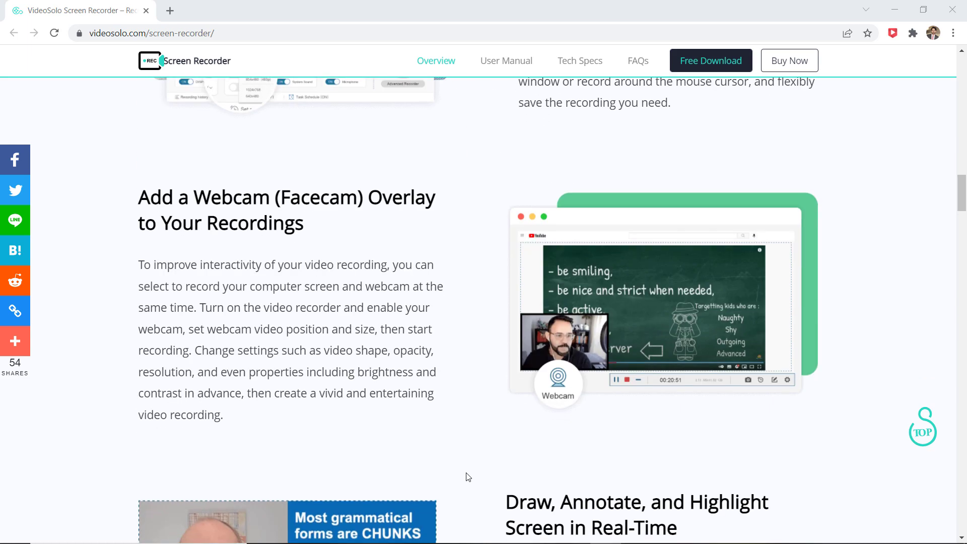
{"action": "scroll", "scroll_direction": "down", "scroll_amount": 3}
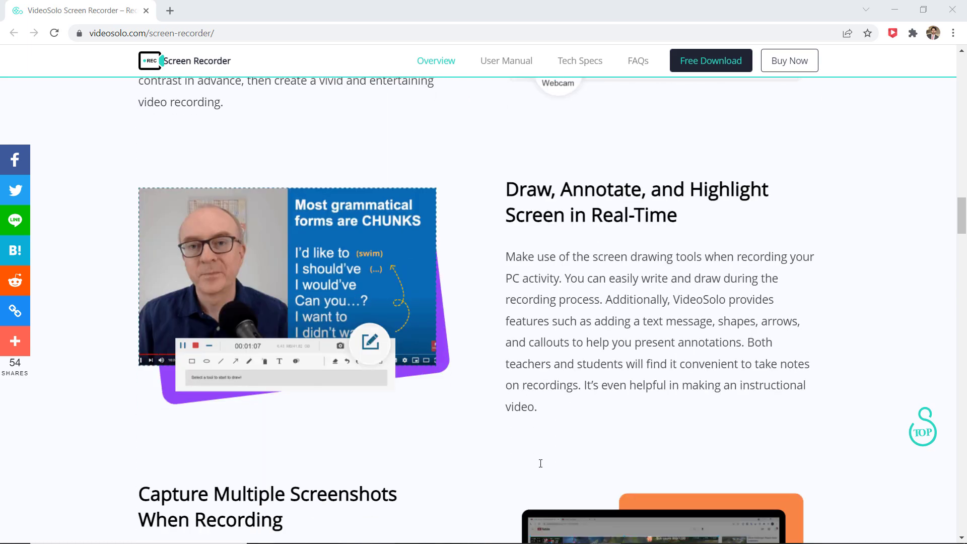
{"action": "scroll", "scroll_direction": "down", "scroll_amount": 3}
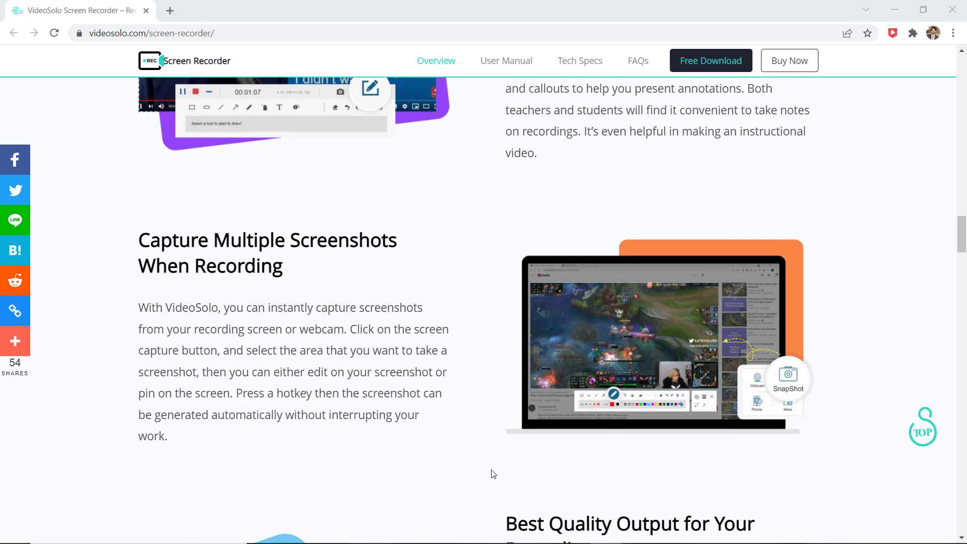
{"action": "scroll", "scroll_direction": "down", "scroll_amount": 3}
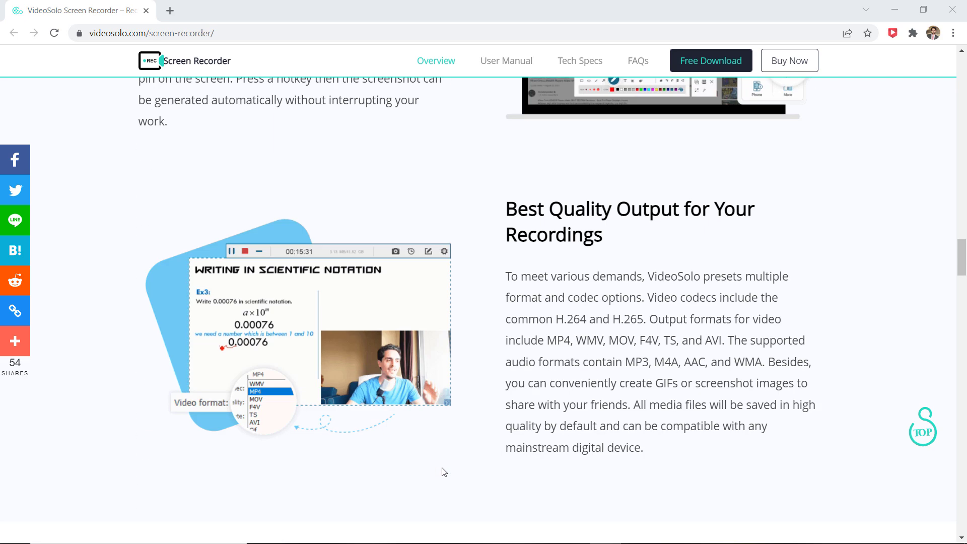
{"action": "scroll", "scroll_direction": "down", "scroll_amount": 3}
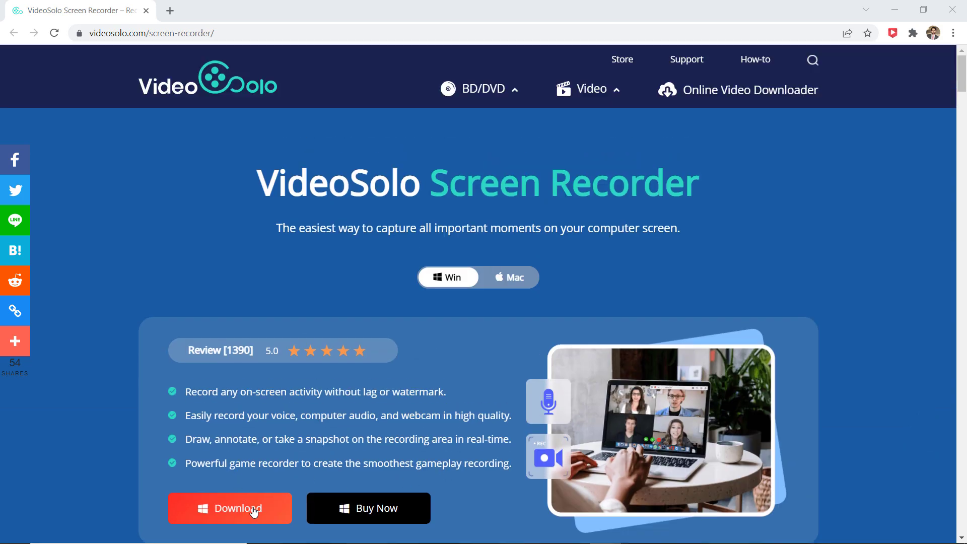
{"action": "left_click", "coordinate": [231, 509]}
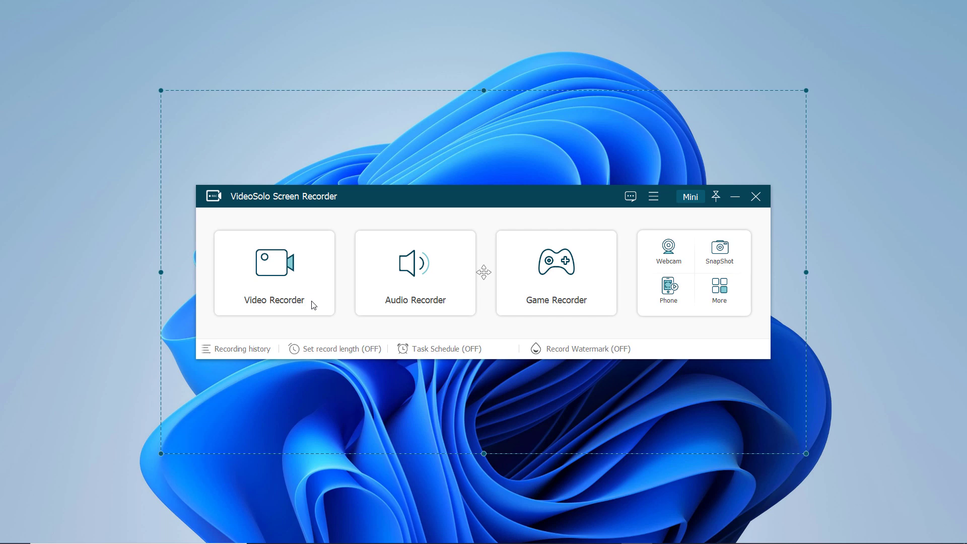
Open Video Recorder mode and set the capture area to Full (1920×1080).
{"action": "left_click", "coordinate": [274, 272]}
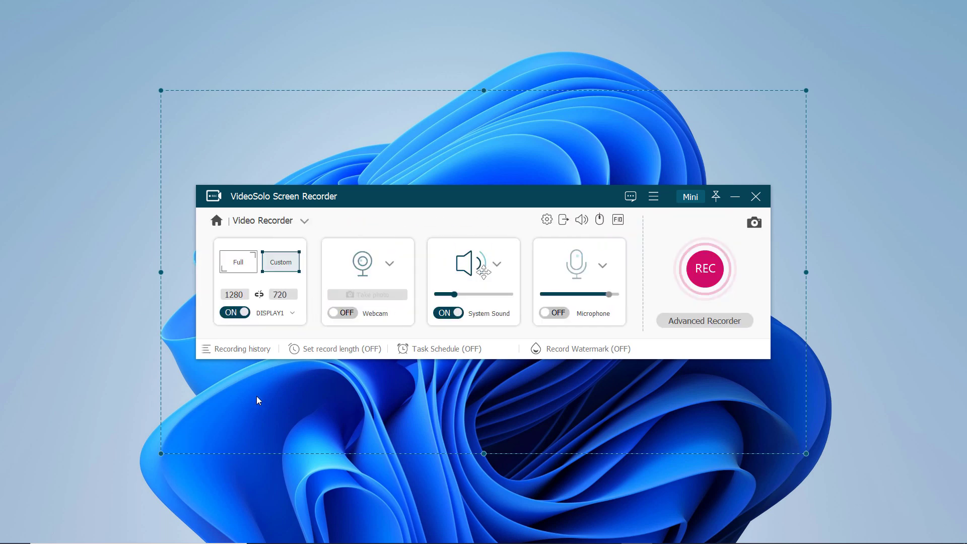
{"action": "mouse_move", "coordinate": [257, 400]}
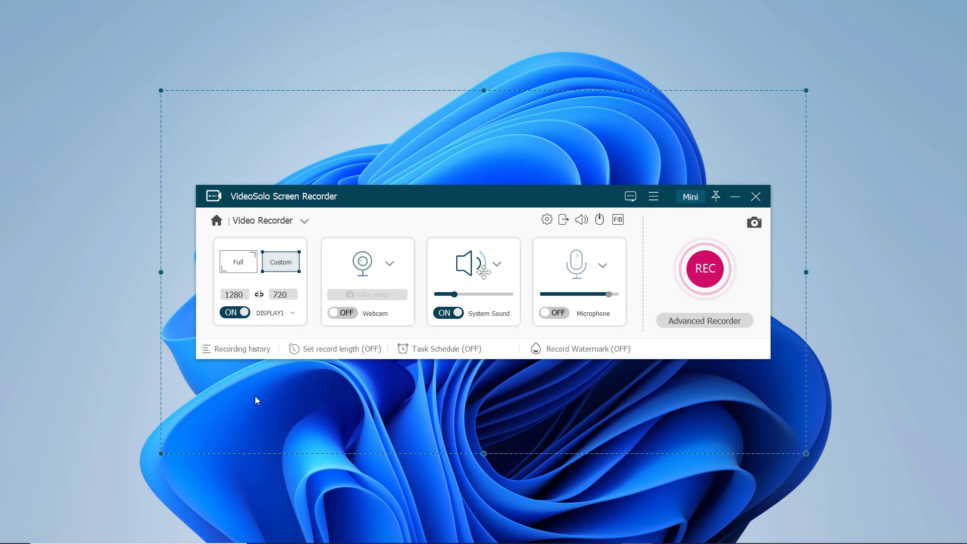
{"action": "mouse_move", "coordinate": [254, 390]}
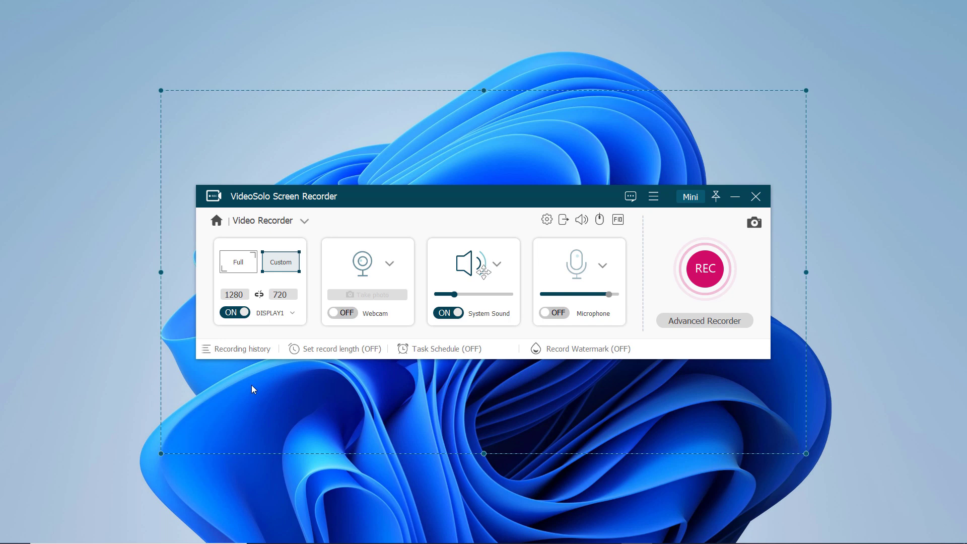
{"action": "left_click", "coordinate": [238, 262]}
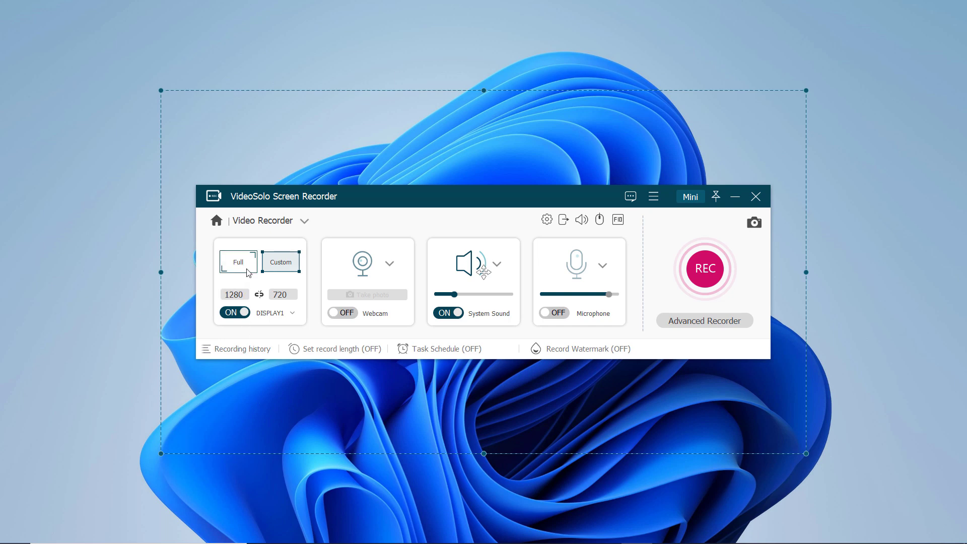
{"action": "left_click", "coordinate": [239, 262]}
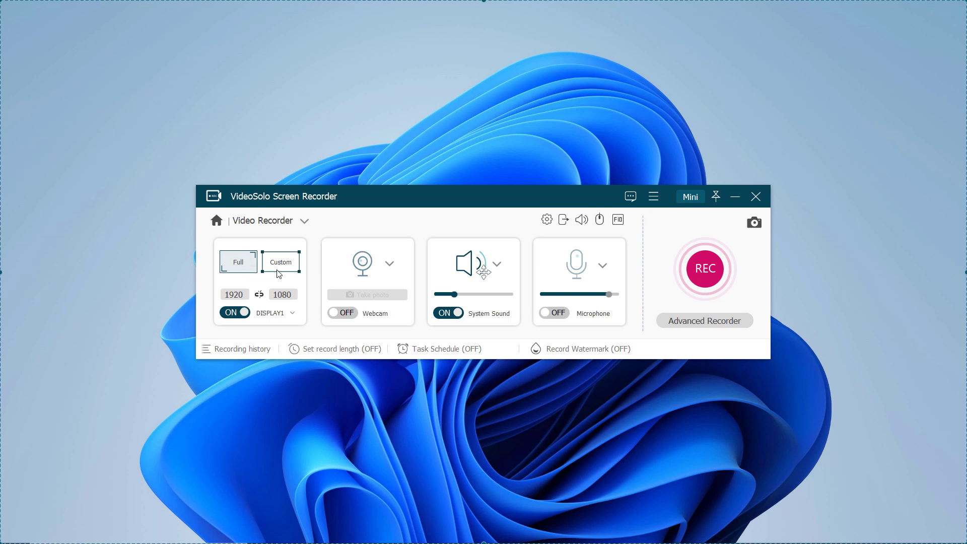
{"action": "left_click", "coordinate": [343, 312]}
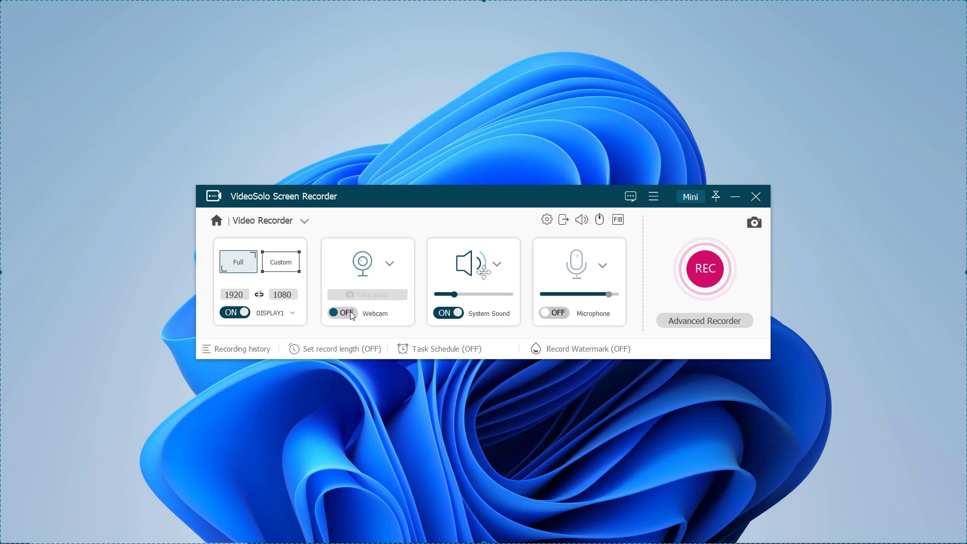
{"action": "left_click", "coordinate": [343, 313]}
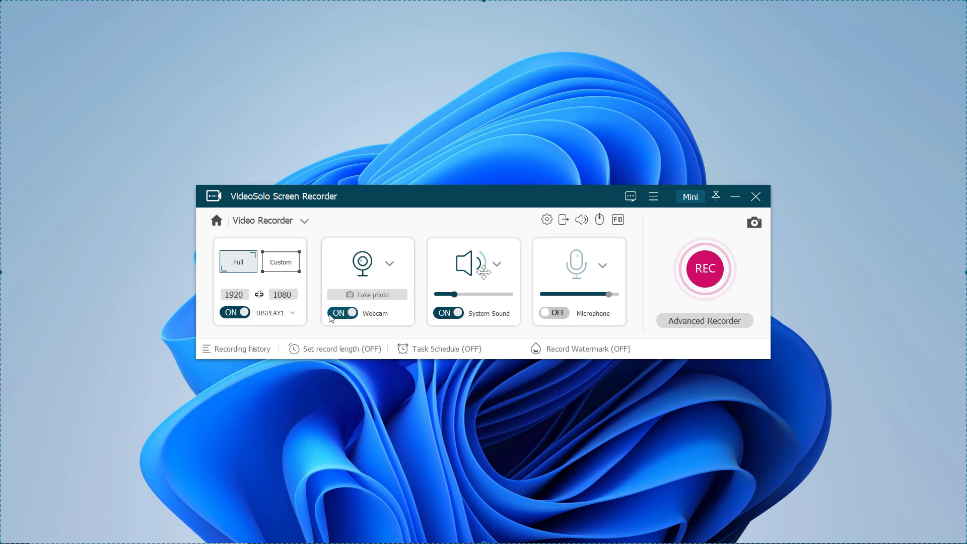
{"action": "left_click", "coordinate": [342, 313]}
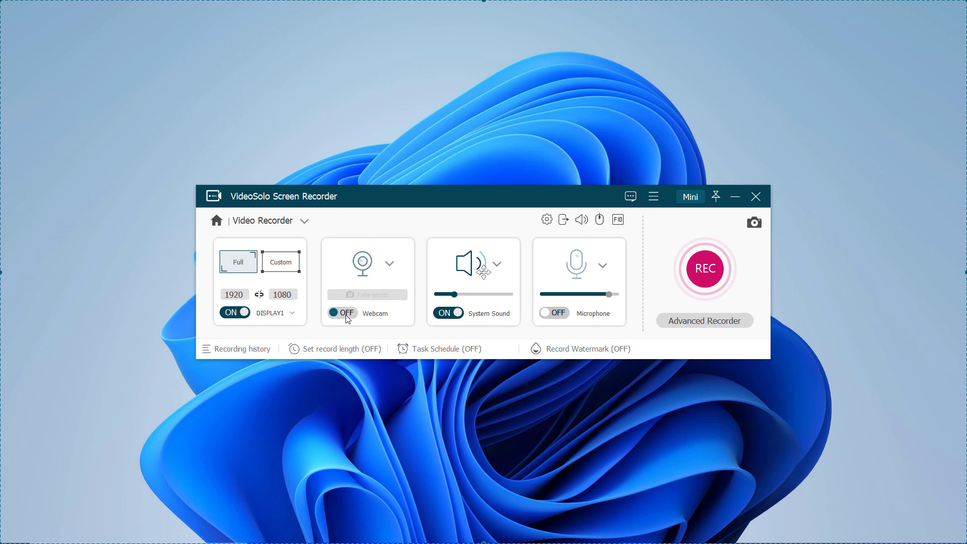
{"action": "left_click", "coordinate": [343, 313]}
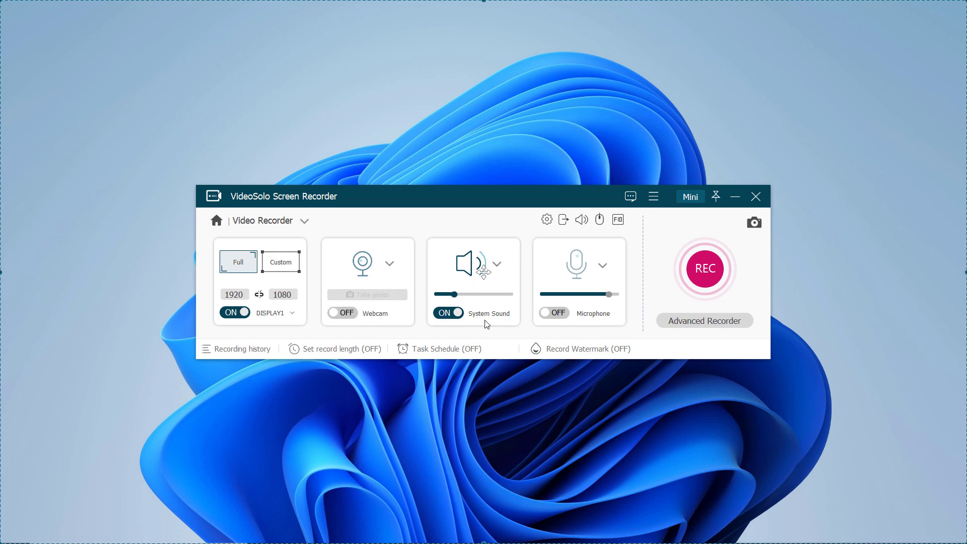
{"action": "left_click", "coordinate": [447, 312]}
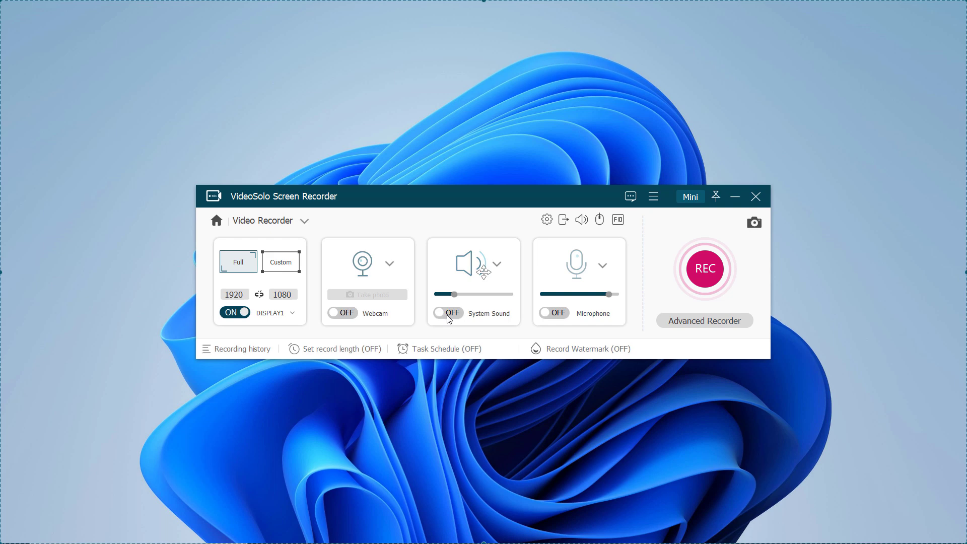
{"action": "left_click", "coordinate": [448, 312]}
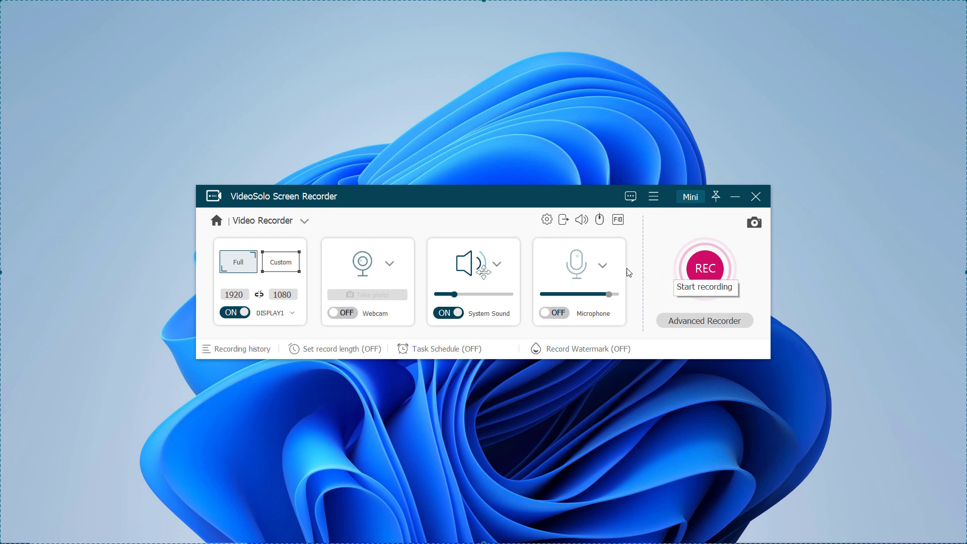
Check Record mouse clicks under Preferences > Mouse and apply with OK.
{"action": "left_click", "coordinate": [755, 196]}
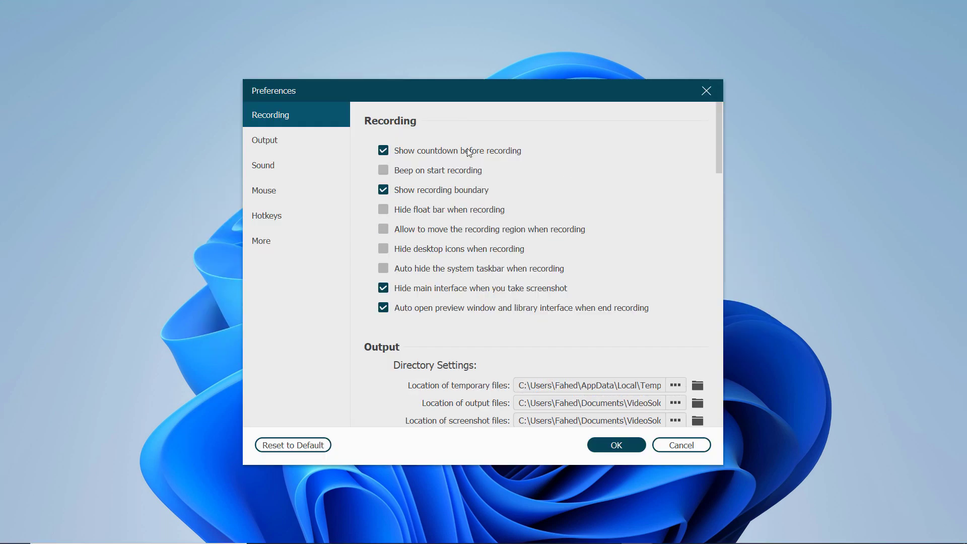
{"action": "left_click", "coordinate": [382, 229]}
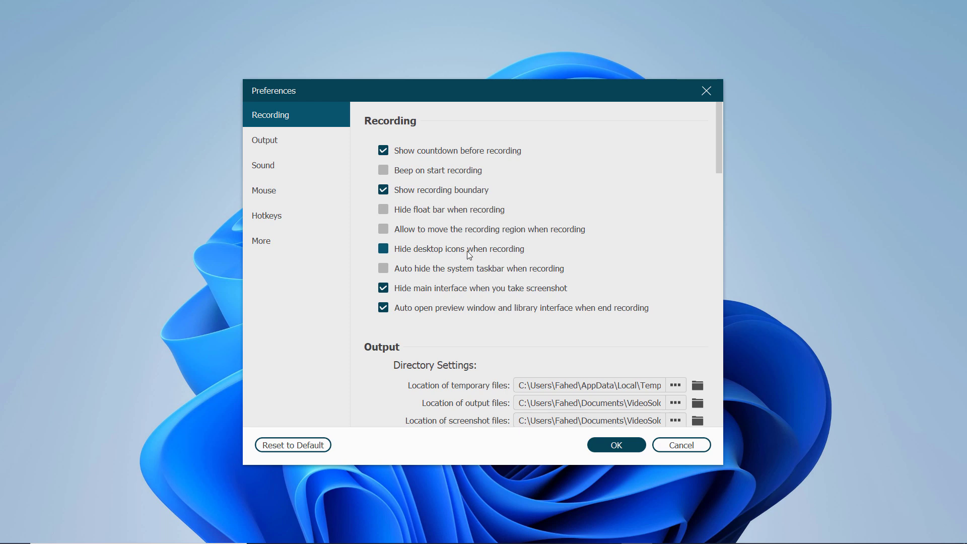
{"action": "scroll", "scroll_direction": "down", "scroll_amount": 3}
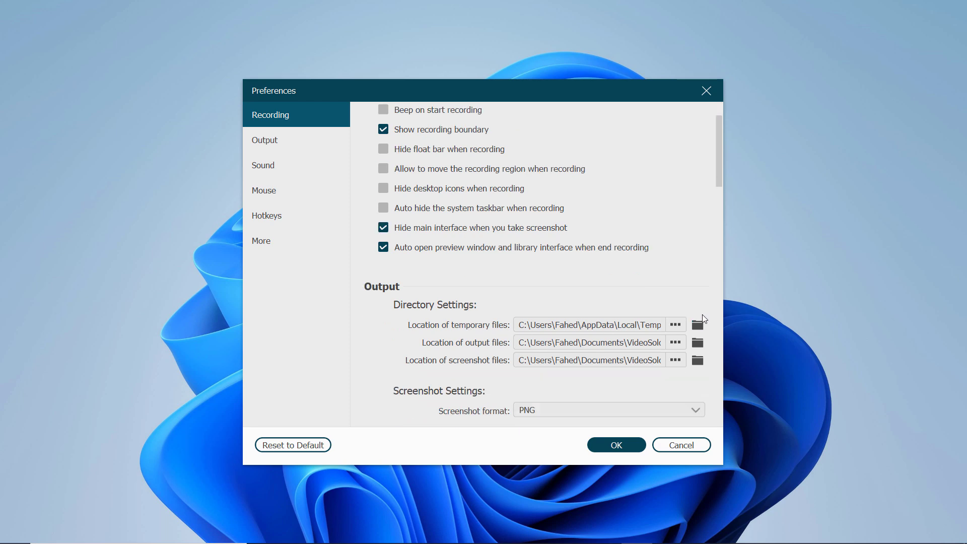
{"action": "scroll", "scroll_direction": "down", "scroll_amount": 3}
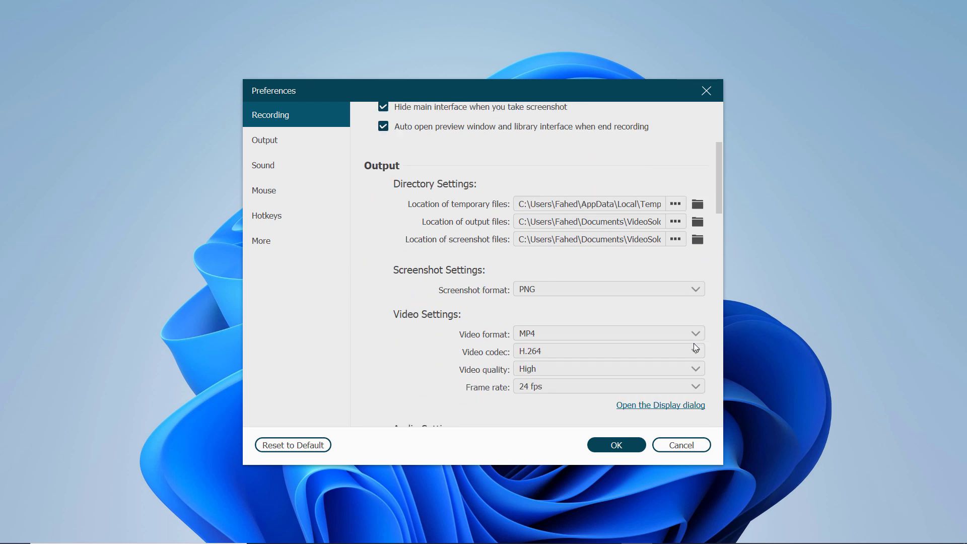
{"action": "left_click", "coordinate": [264, 190]}
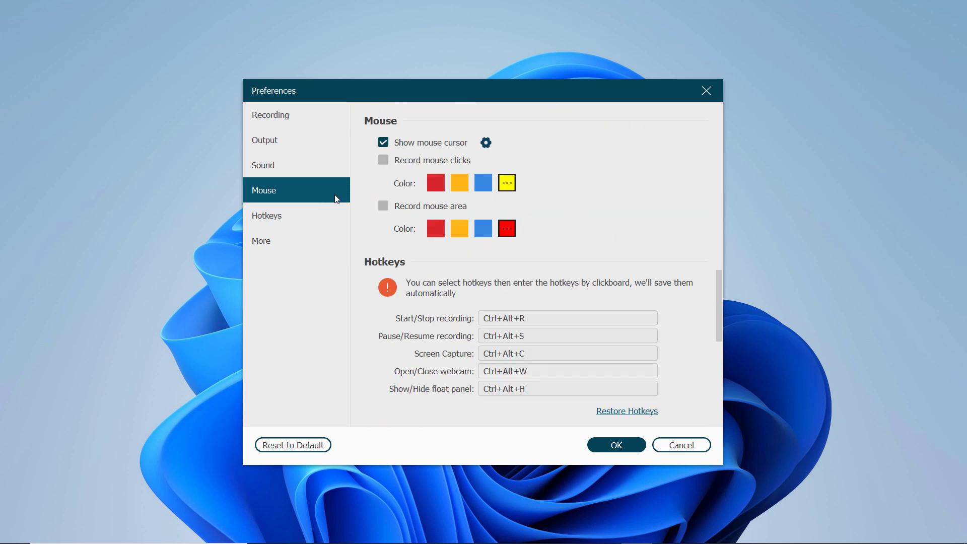
{"action": "left_click", "coordinate": [383, 160]}
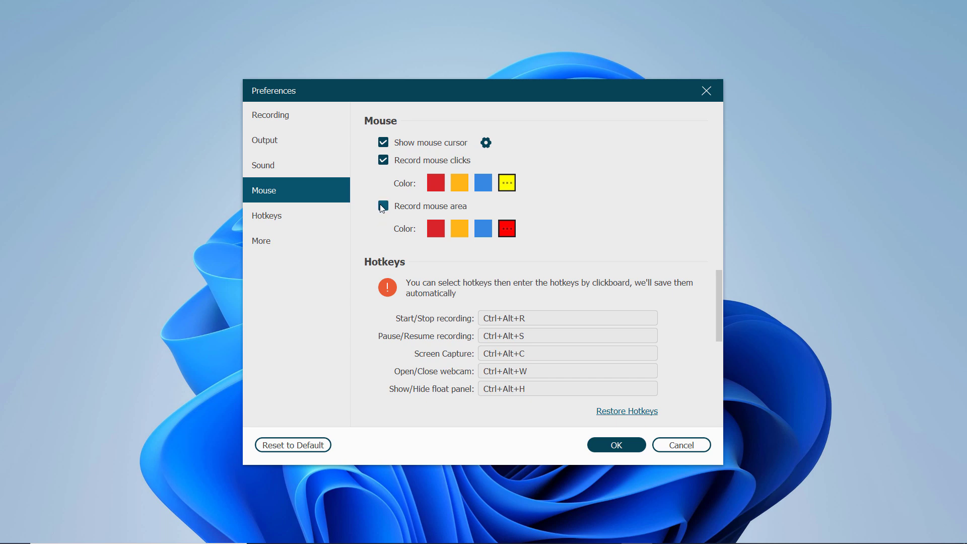
{"action": "left_click", "coordinate": [261, 241]}
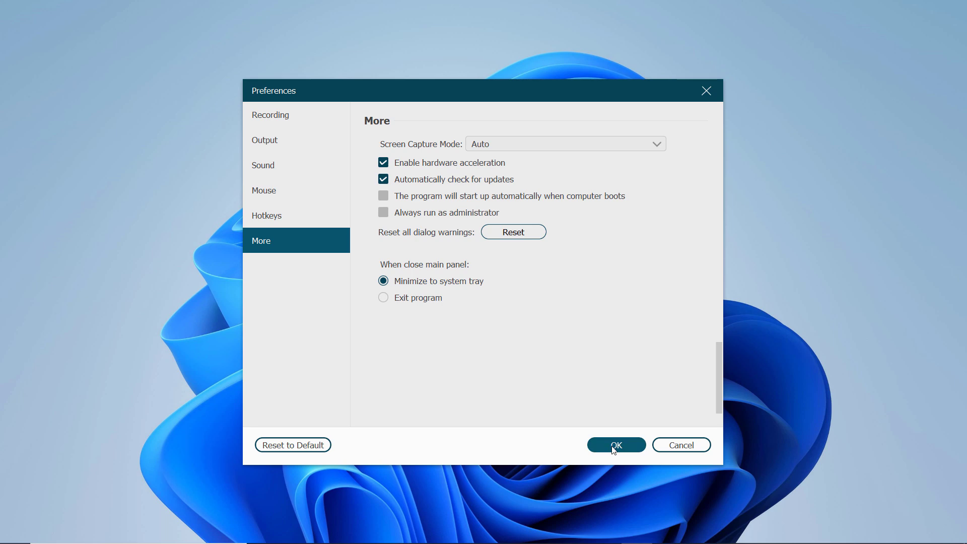
{"action": "left_click", "coordinate": [615, 445]}
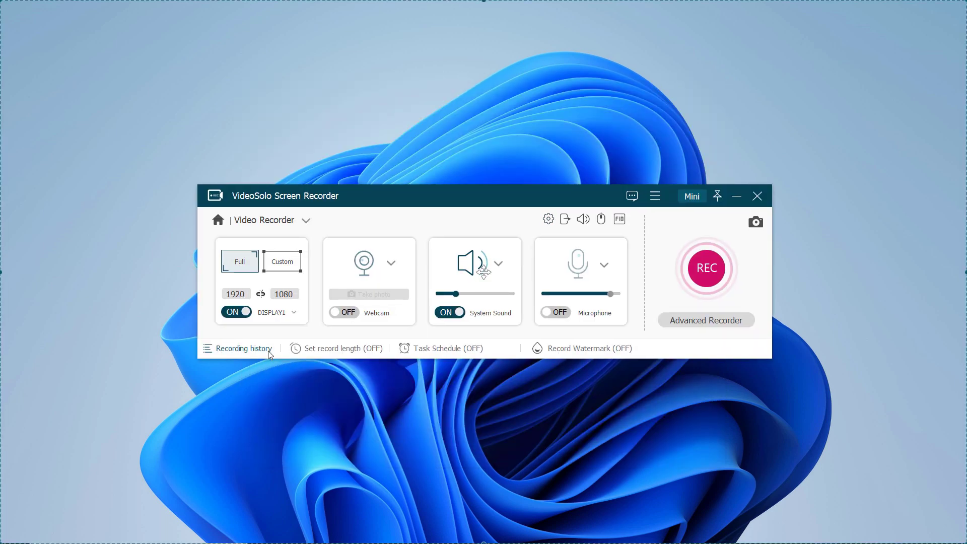
Turn on Record Length and set it to 00:05:00.
{"action": "left_click", "coordinate": [343, 348]}
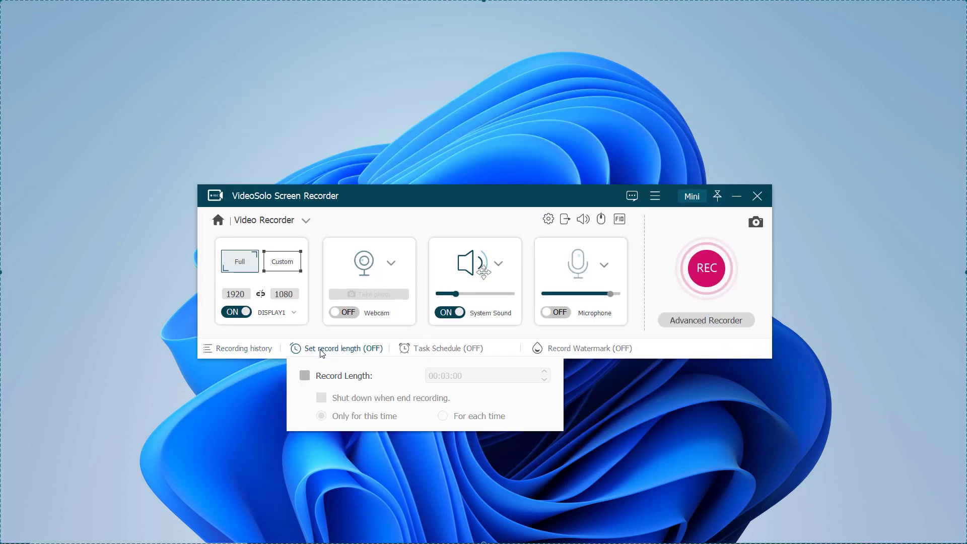
{"action": "left_click", "coordinate": [343, 348]}
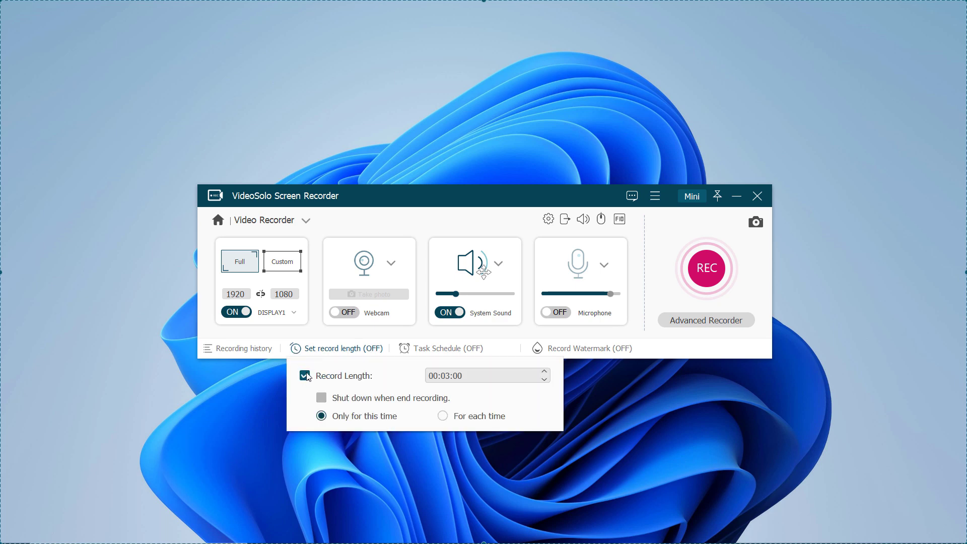
{"action": "left_click", "coordinate": [487, 375]}
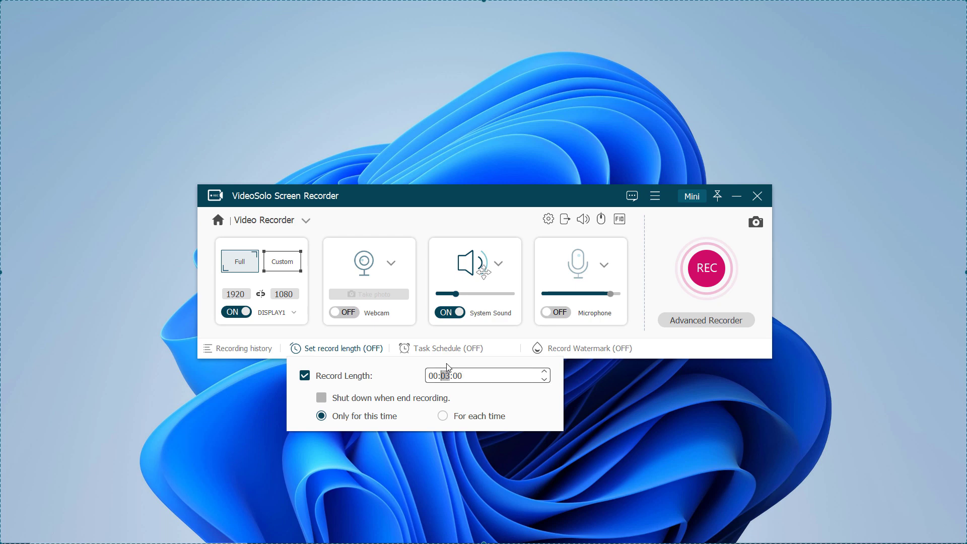
{"action": "left_click", "coordinate": [544, 371]}
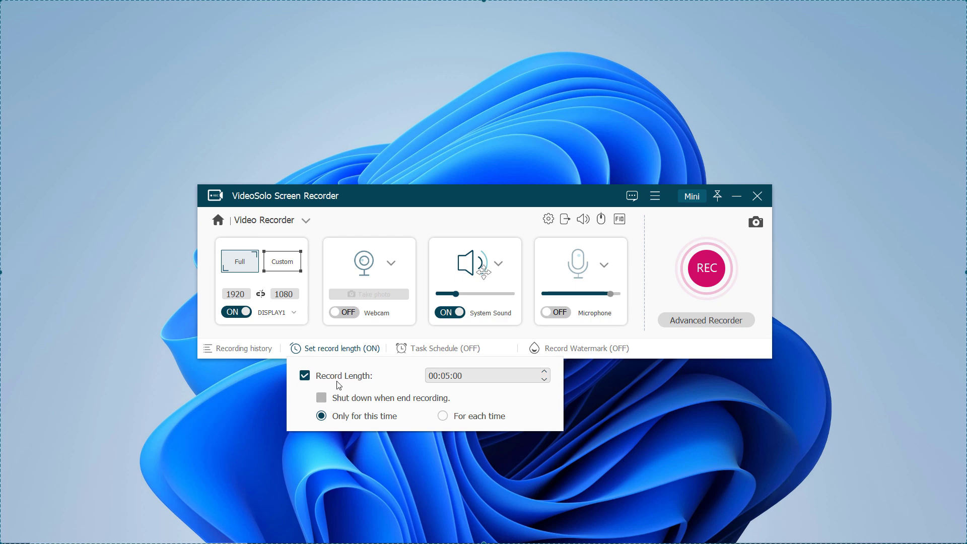
{"action": "left_click", "coordinate": [336, 348]}
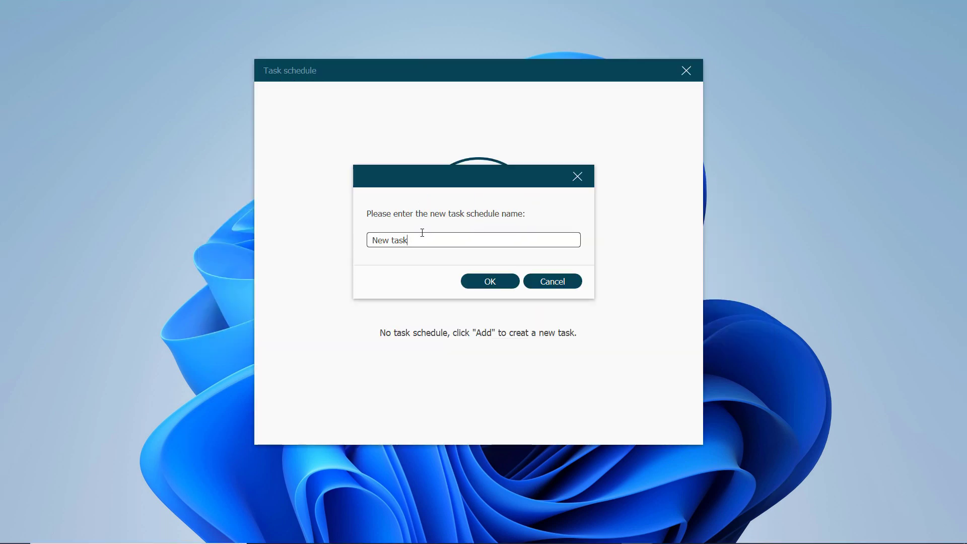
Name the scheduled task '1', set it to repeat every day, then close the schedule.
{"action": "type", "text": "1"}
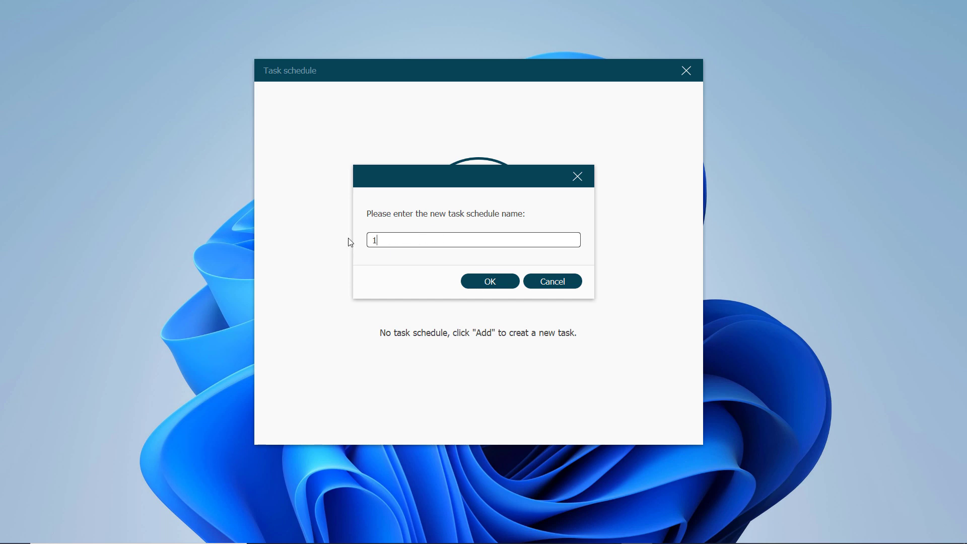
{"action": "left_click", "coordinate": [489, 281]}
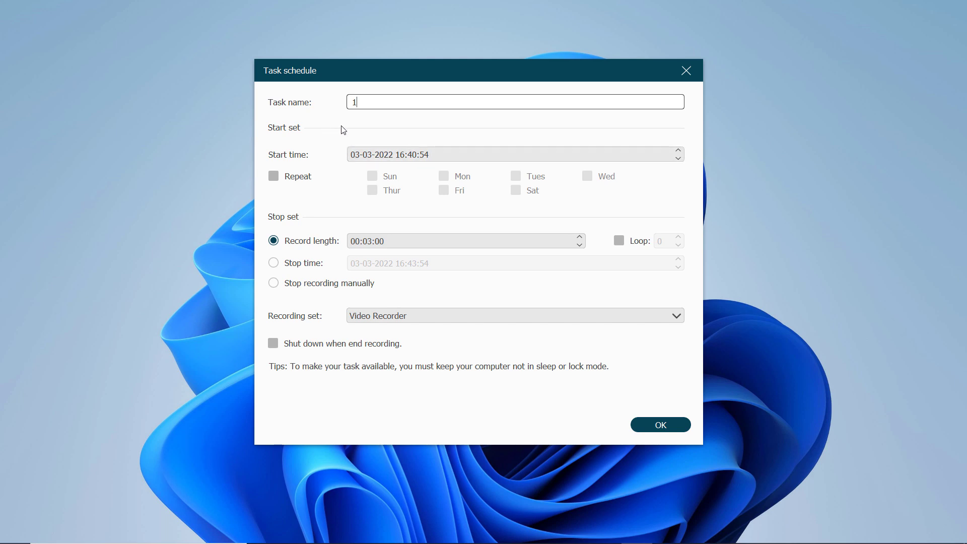
{"action": "left_click", "coordinate": [273, 176]}
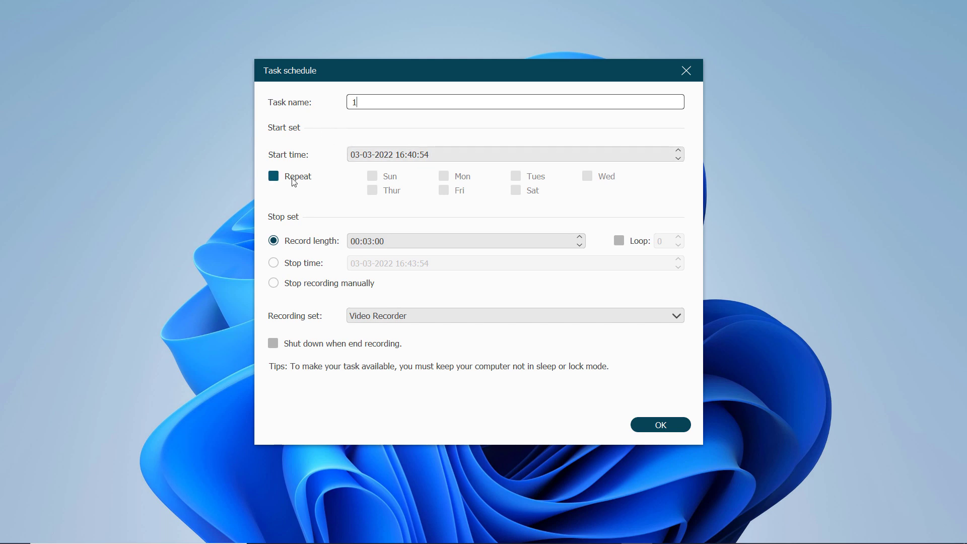
{"action": "left_click", "coordinate": [273, 176]}
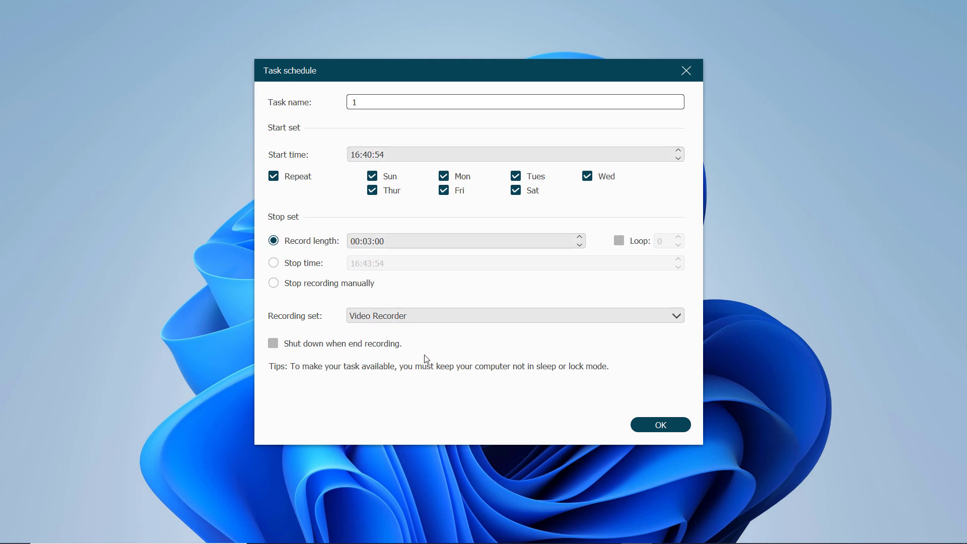
{"action": "left_click", "coordinate": [660, 425]}
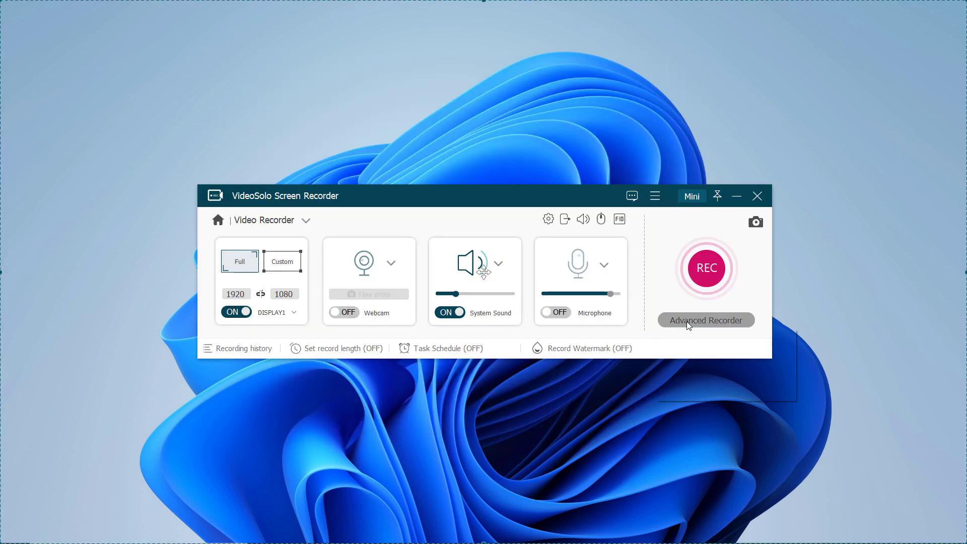
Click REC to begin the full-screen recording.
{"action": "left_click", "coordinate": [706, 320]}
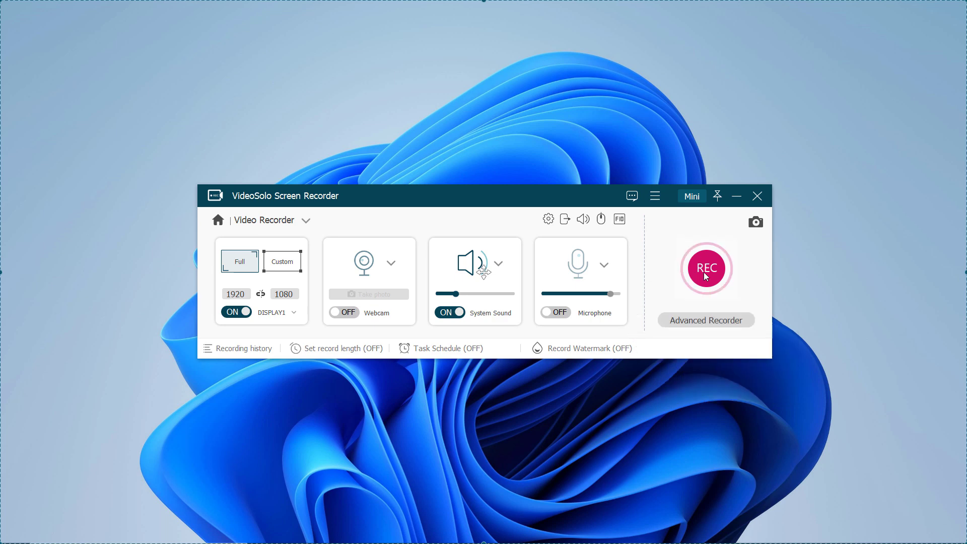
Record the This PC window in File Explorer, then stop the recording.
{"action": "left_click", "coordinate": [706, 267]}
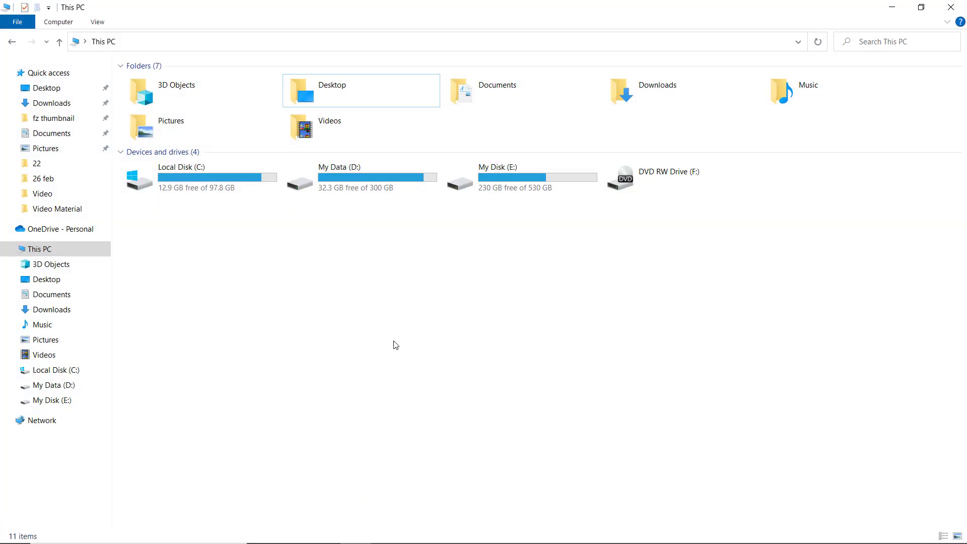
{"action": "mouse_move", "coordinate": [532, 503]}
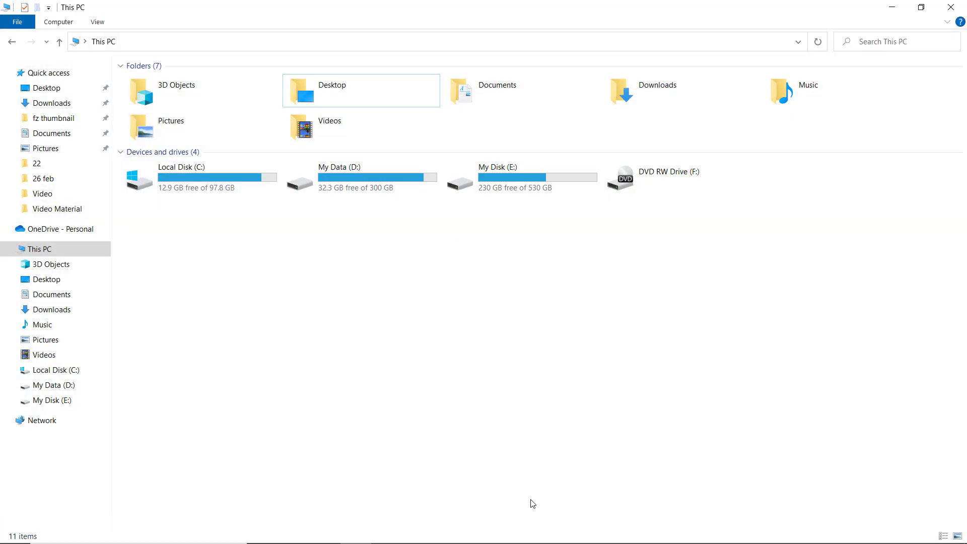
{"action": "mouse_move", "coordinate": [536, 530]}
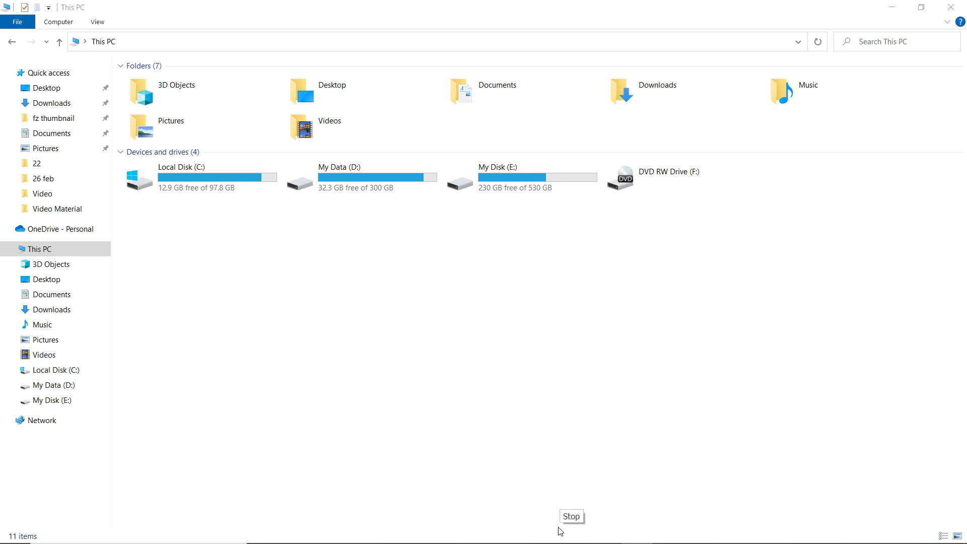
{"action": "left_click", "coordinate": [570, 516]}
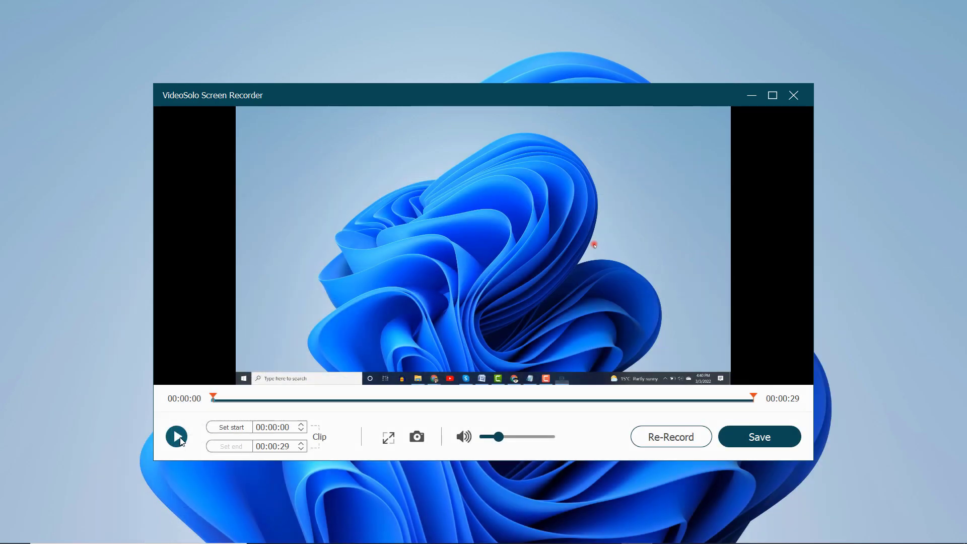
Play the 29-second clip in the preview window.
{"action": "left_click", "coordinate": [176, 436]}
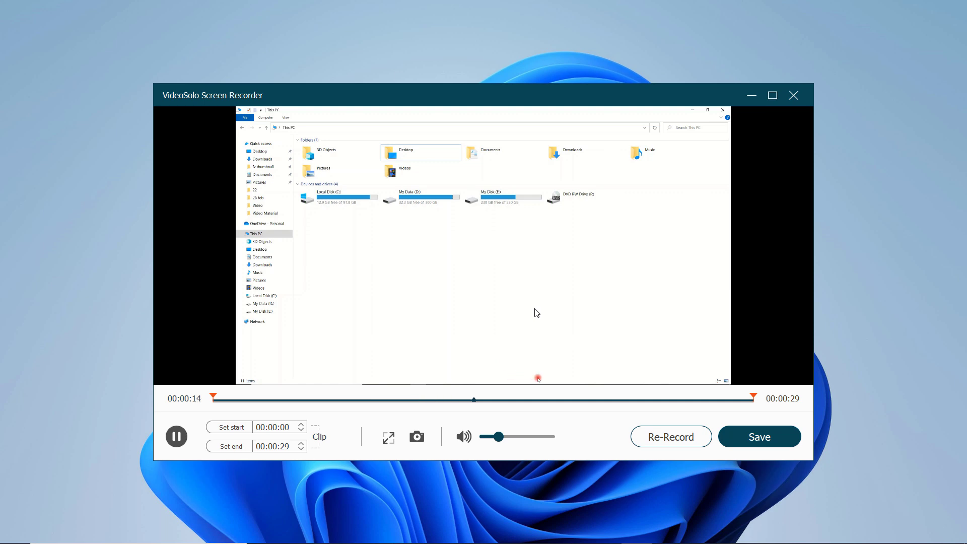
Save the 29-second recording, bringing up the default name and VideoSolo Studio path.
{"action": "left_click", "coordinate": [759, 437]}
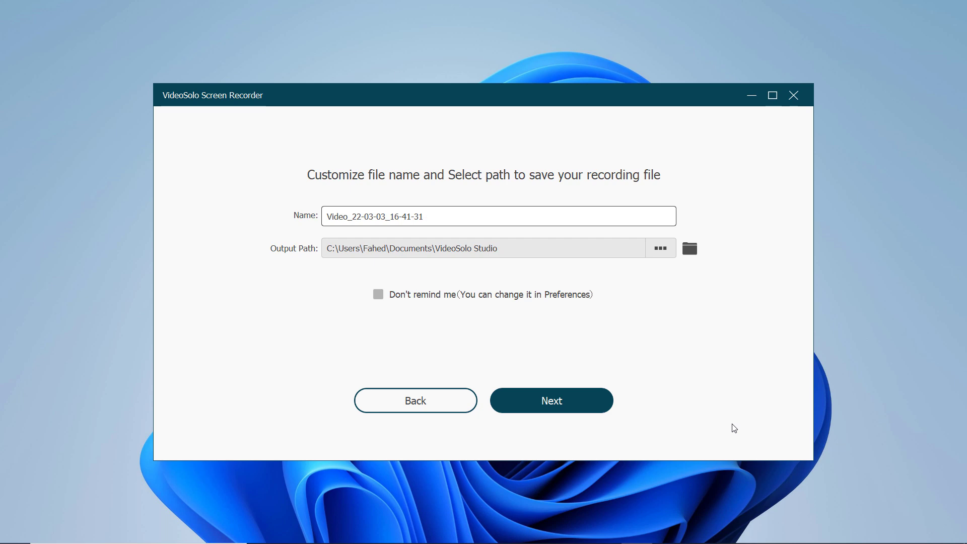
{"action": "mouse_move", "coordinate": [551, 400]}
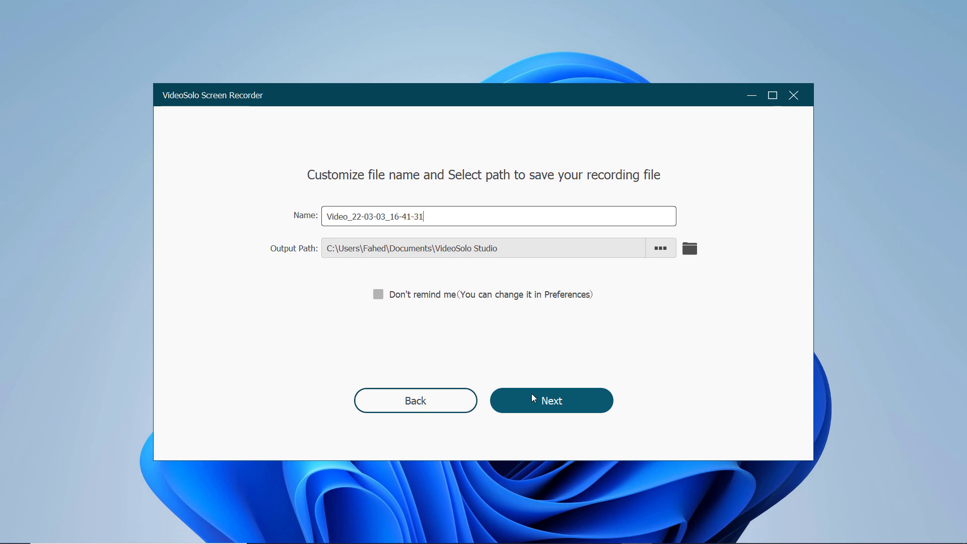
Keep the default name and path, delete the PNG snapshot from history, and close history.
{"action": "left_click", "coordinate": [550, 401]}
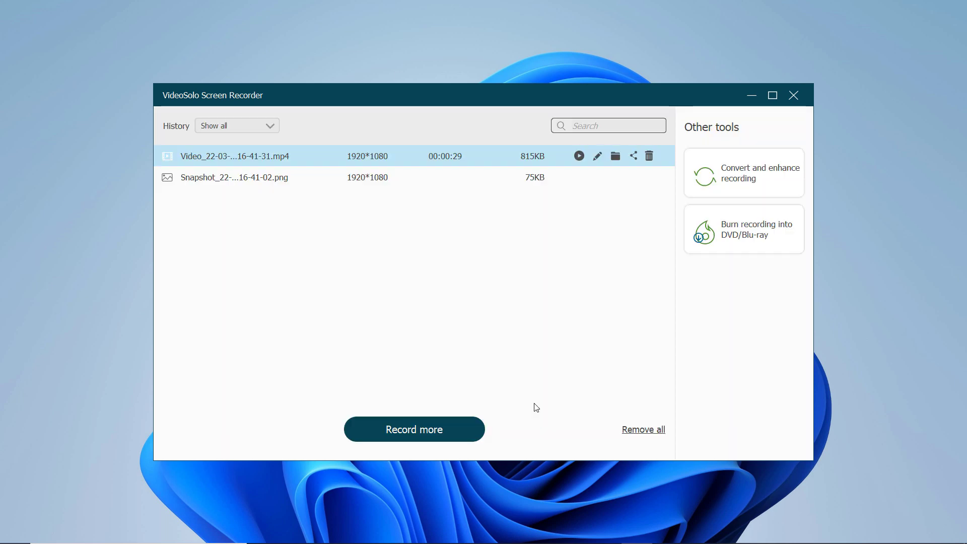
{"action": "mouse_move", "coordinate": [619, 276]}
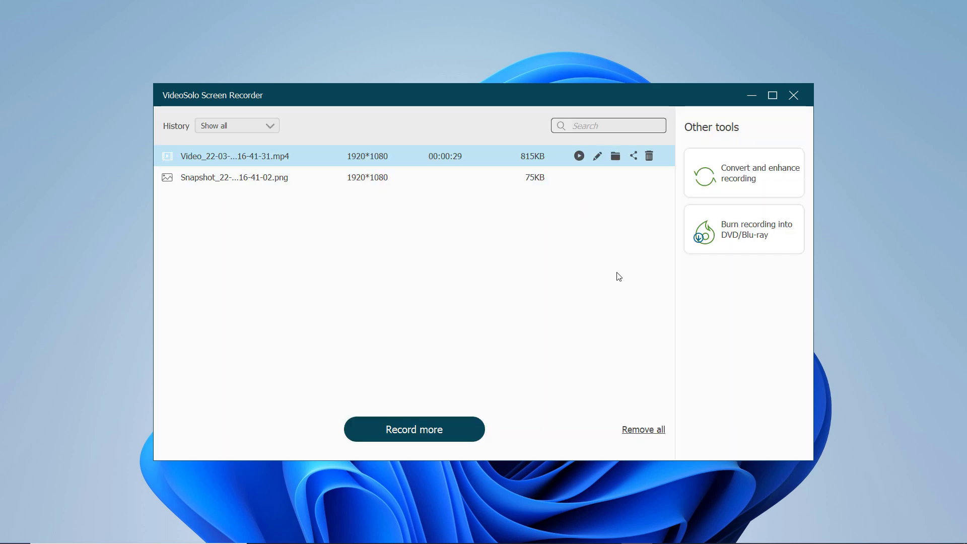
{"action": "left_click", "coordinate": [649, 177]}
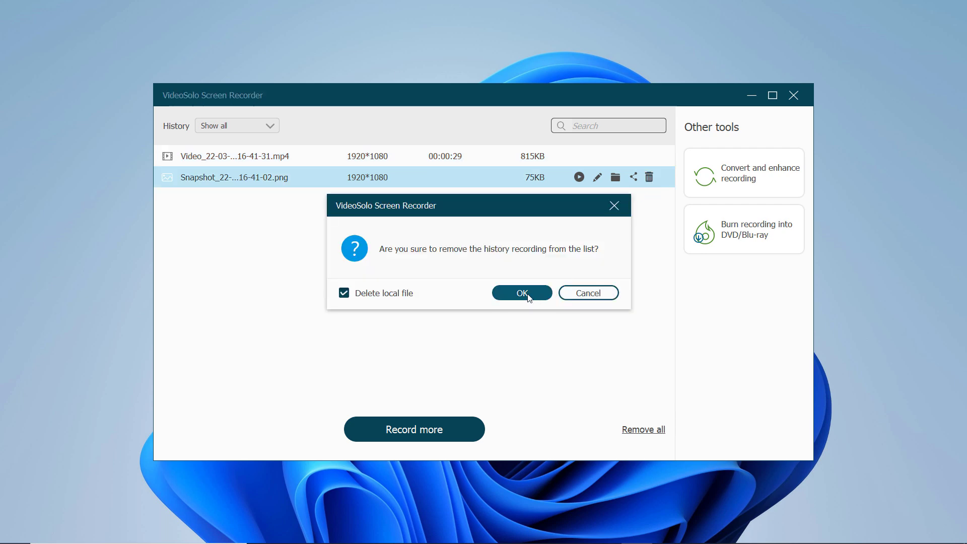
{"action": "left_click", "coordinate": [522, 294]}
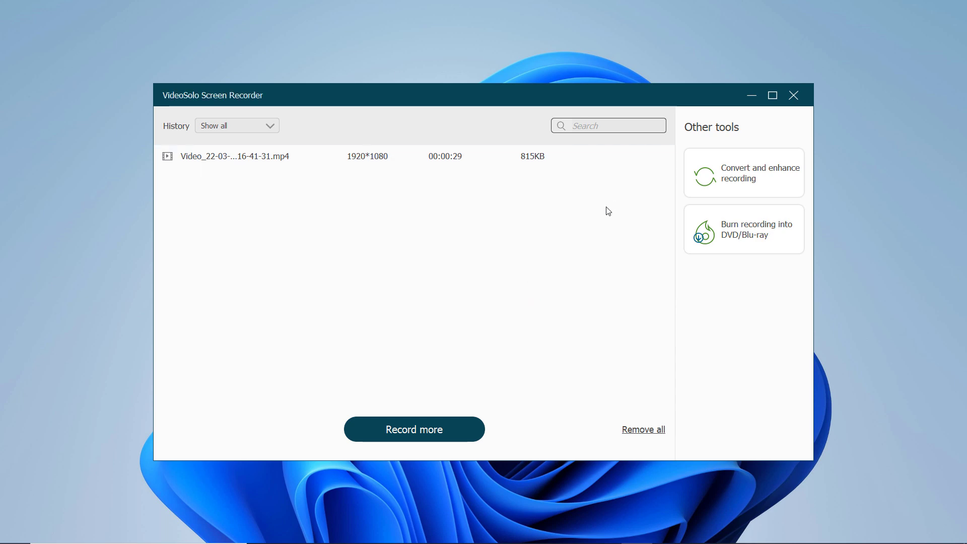
{"action": "mouse_move", "coordinate": [627, 172]}
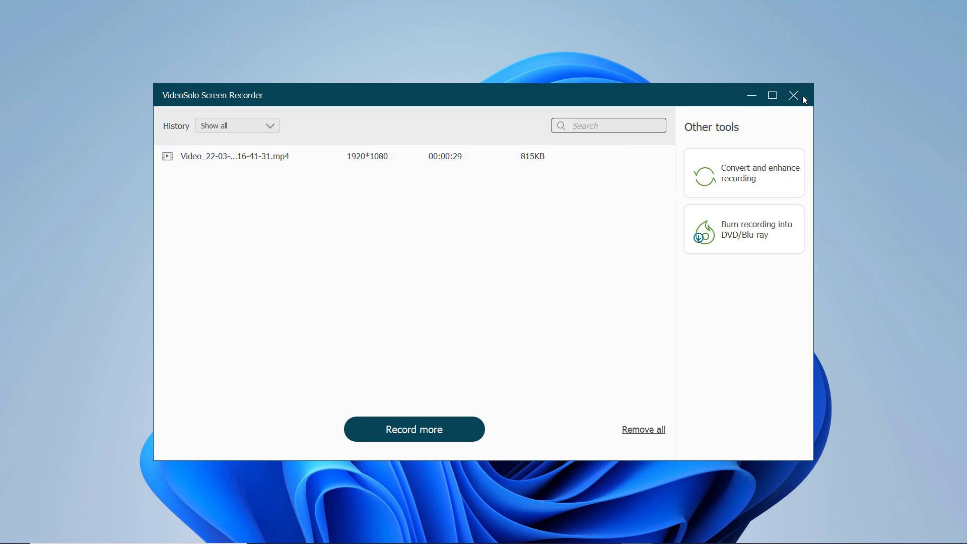
{"action": "left_click", "coordinate": [414, 428]}
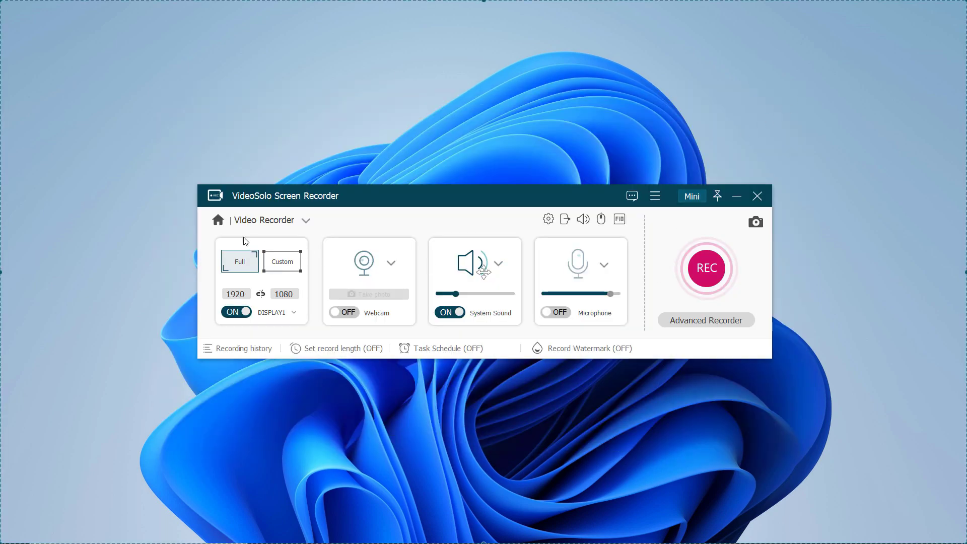